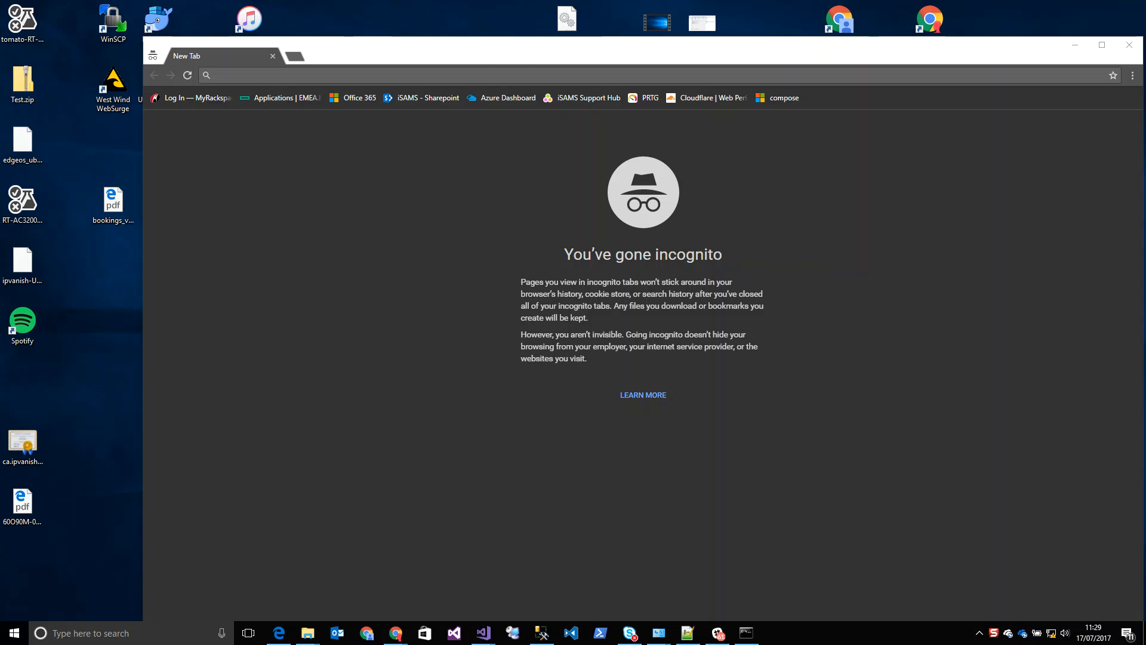
Step: Maximize the incognito Chrome window so it fills the screen
left_click(1102, 45)
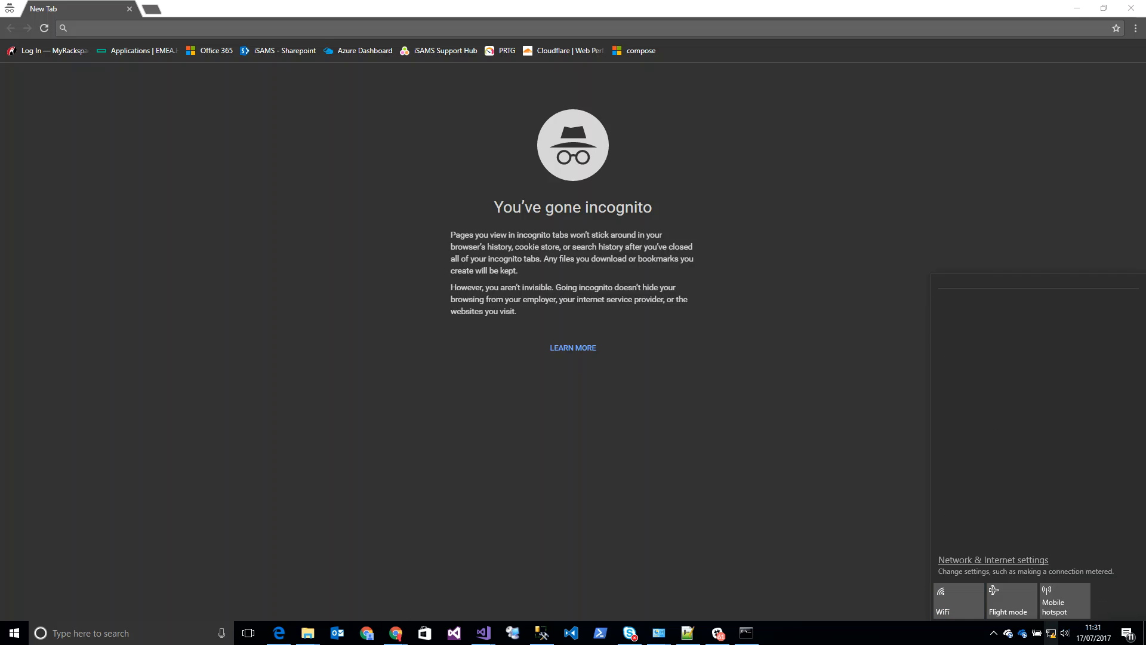
Step: Turn WiFi on and select the ASUS-IOT network to join
left_click(957, 599)
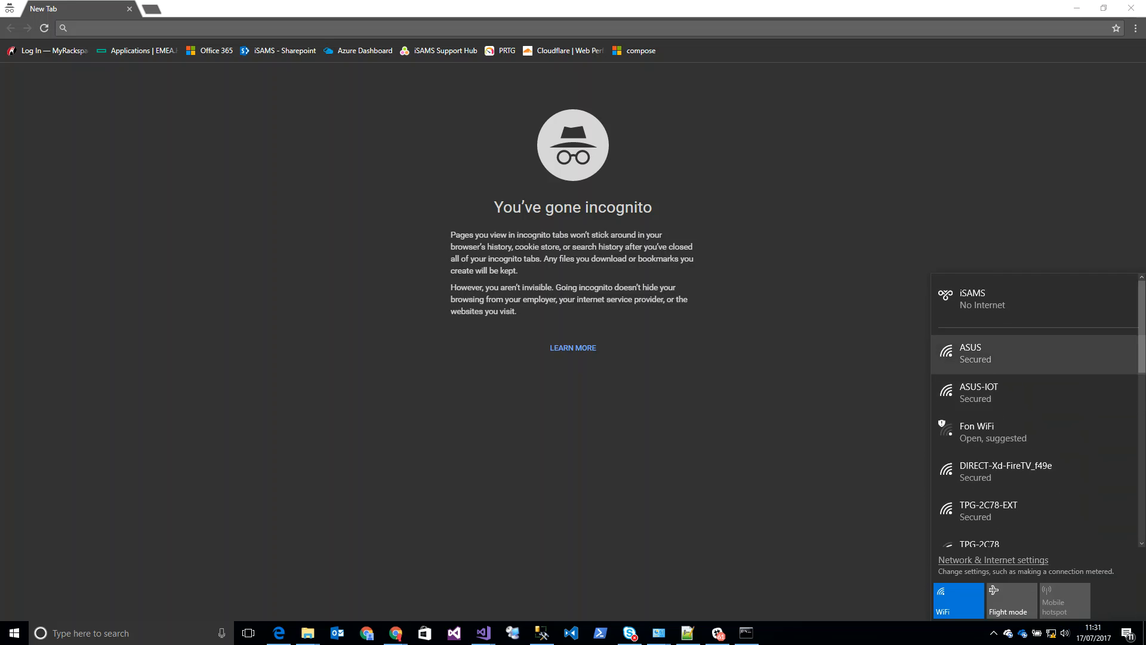
mouse_move(1024, 391)
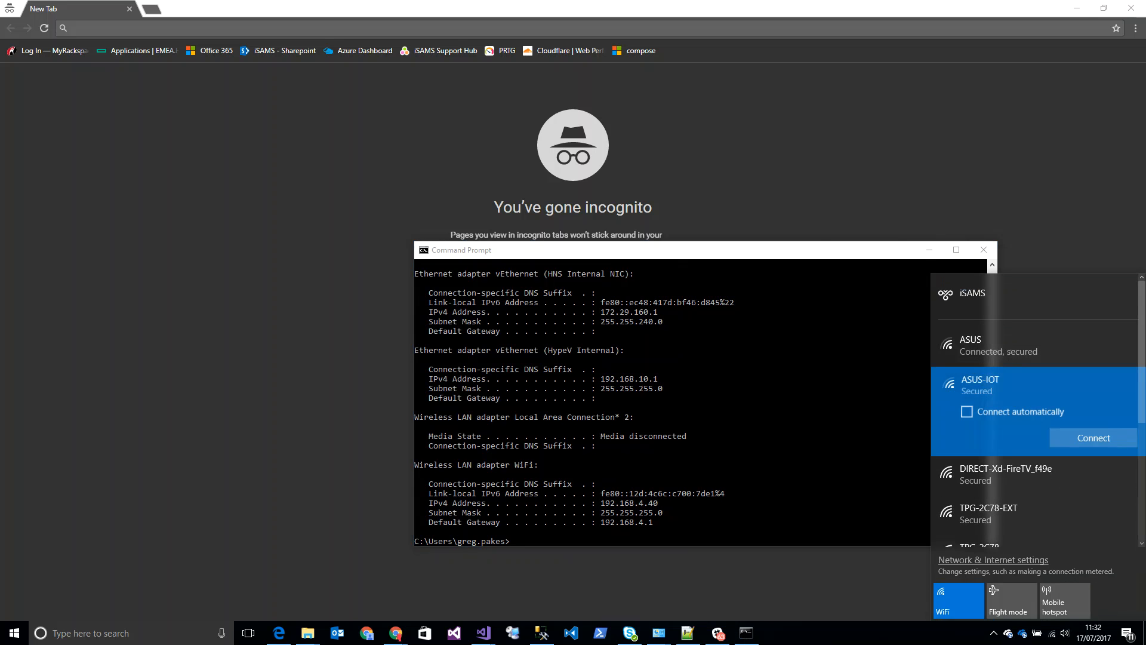
left_click(1092, 436)
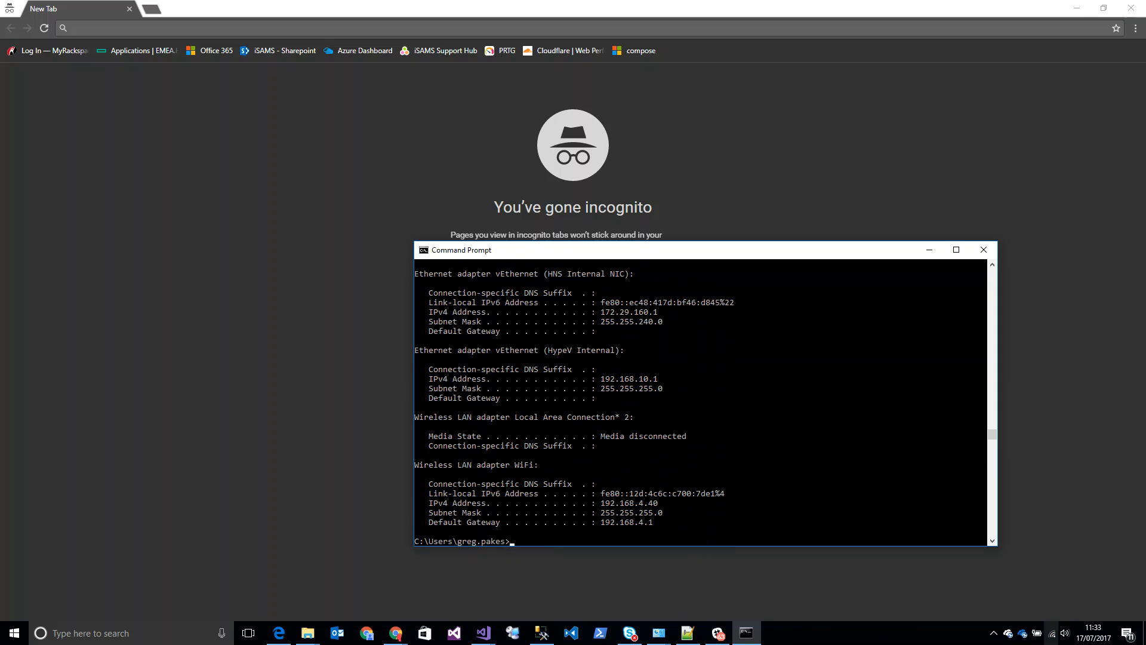
Step: Bring up the Network and Sharing Centre showing ASUS as the active network
left_click(1050, 632)
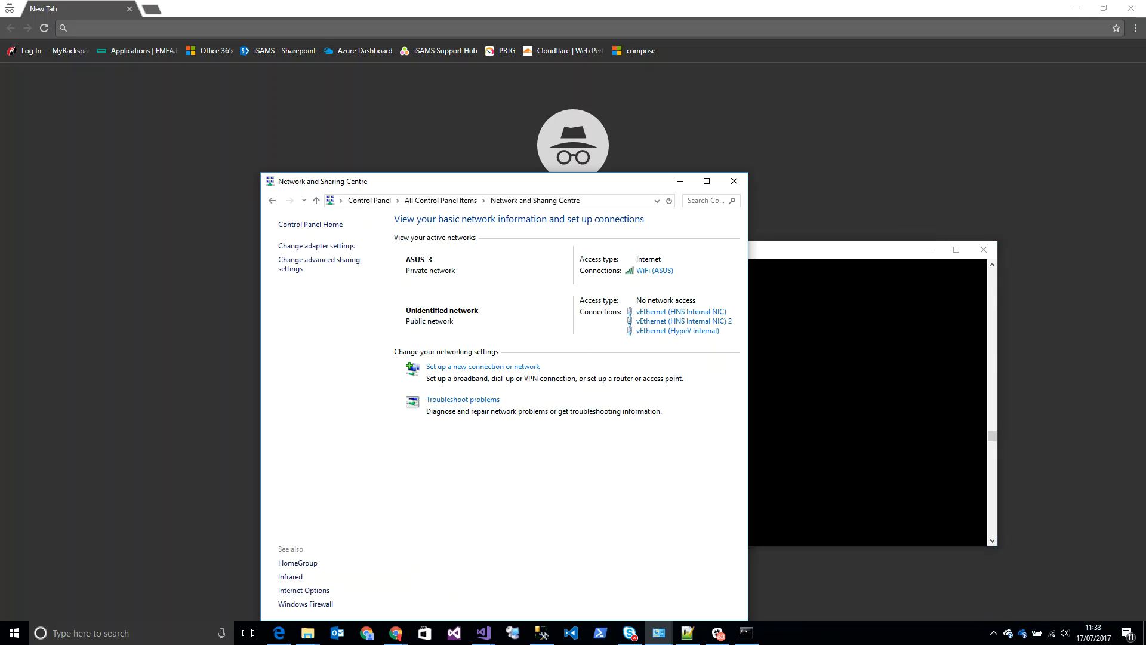
Step: Disable and re-enable the WiFi adapter so it picks up a fresh 192.168.3.x address
left_click(652, 270)
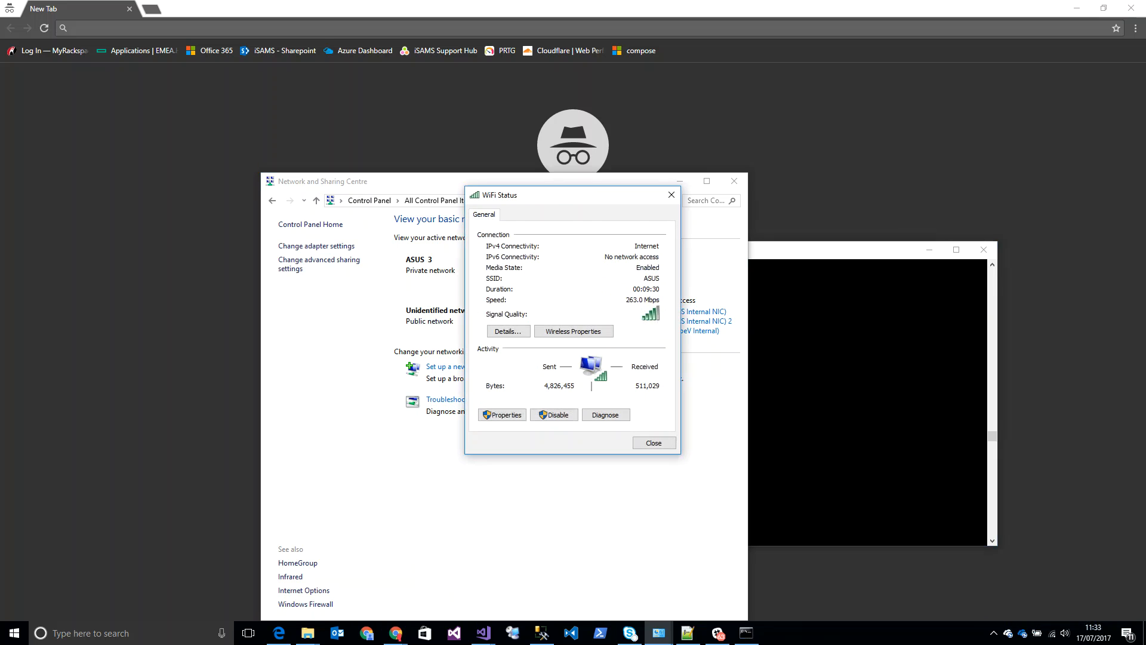
left_click(653, 442)
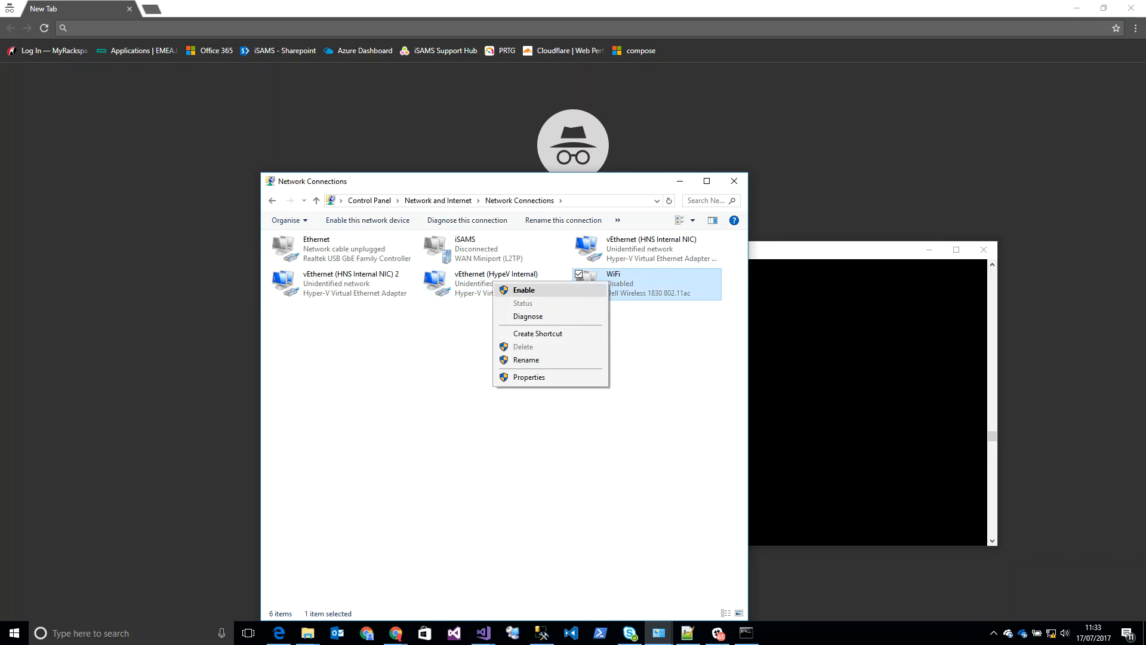
left_click(523, 289)
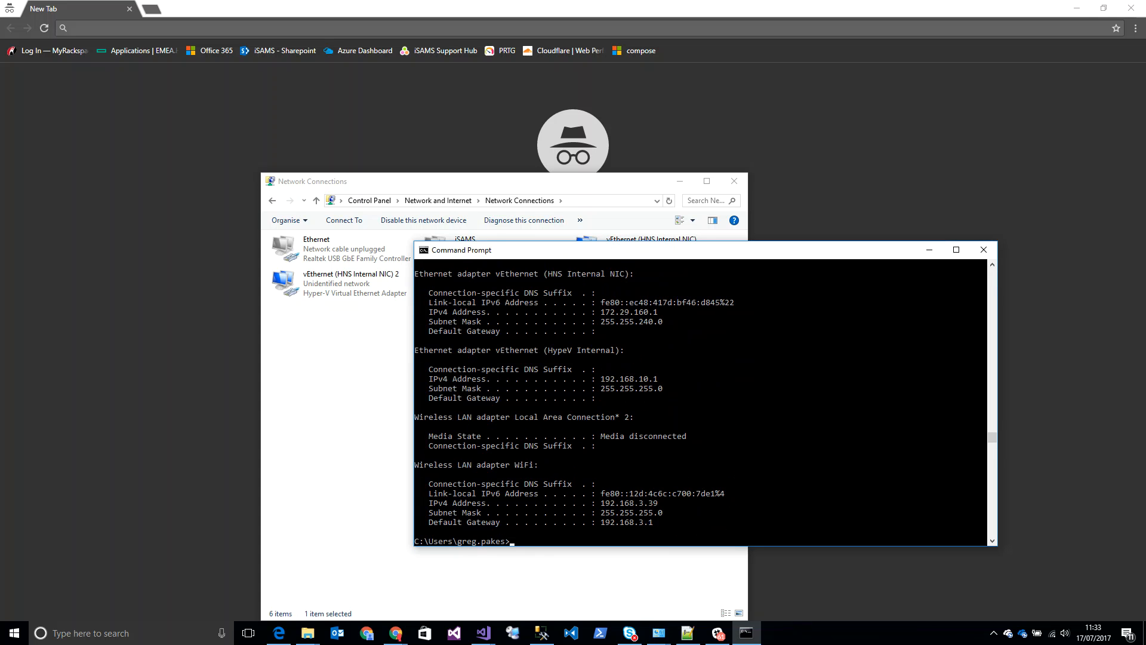
Step: Start entering the router address 192.168.3.2 in Chrome's address bar
type("192.156")
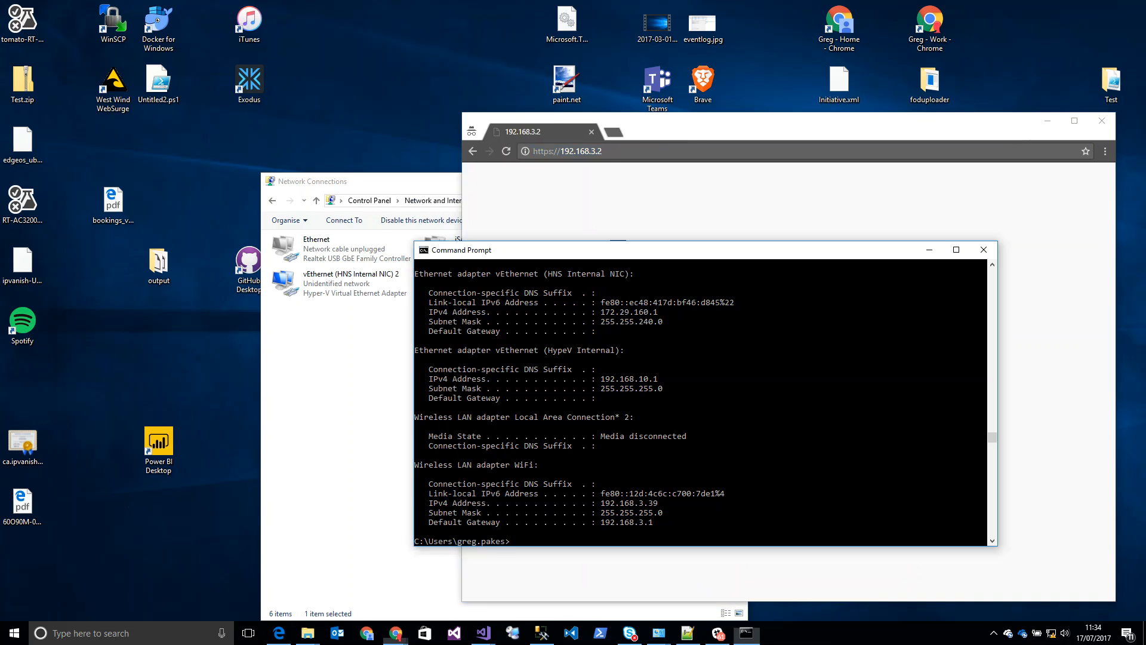
Step: Run ipconfig and ping 192.168 in Command Prompt, then reload the router page at 192.168.3.2
type("ipconf")
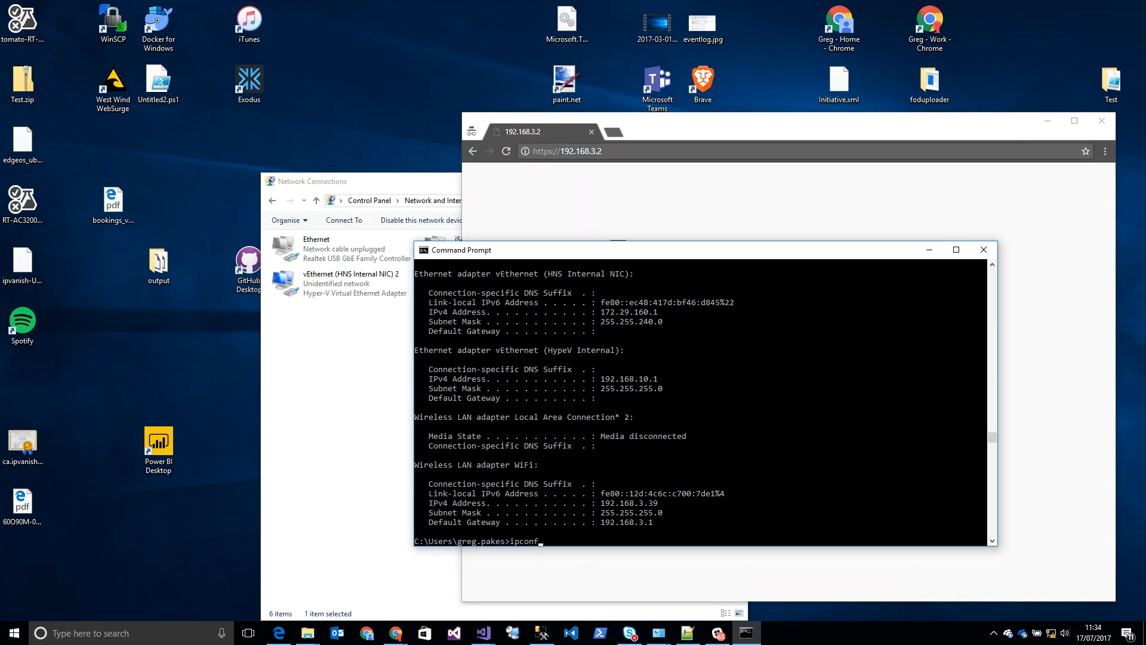
type("ping 192.168")
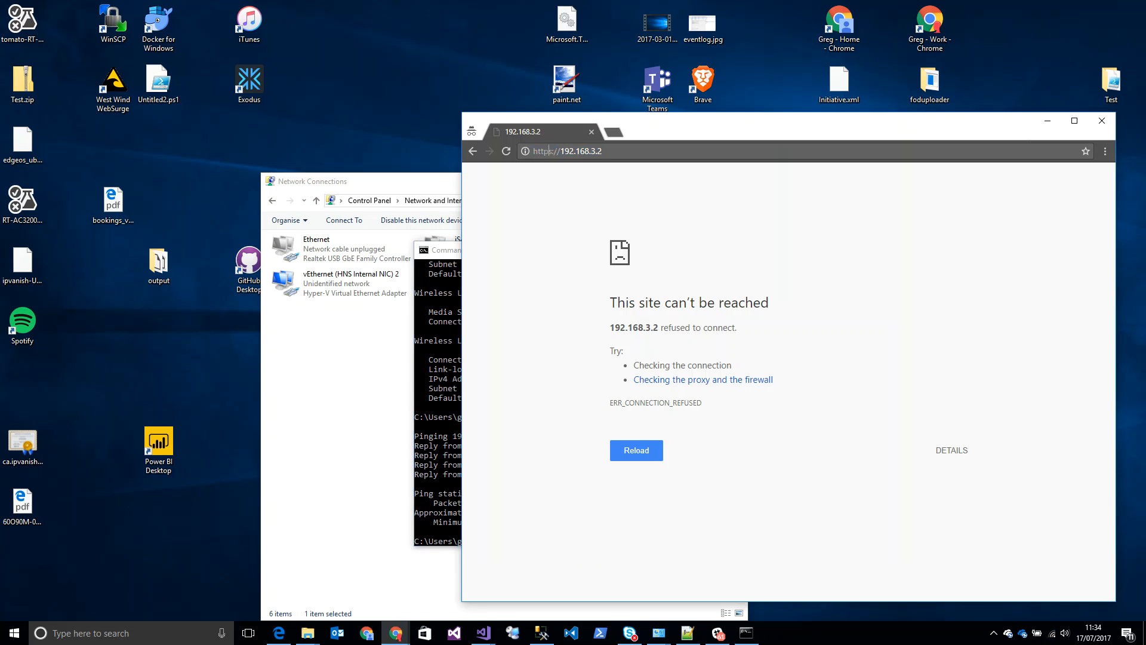
left_click(633, 451)
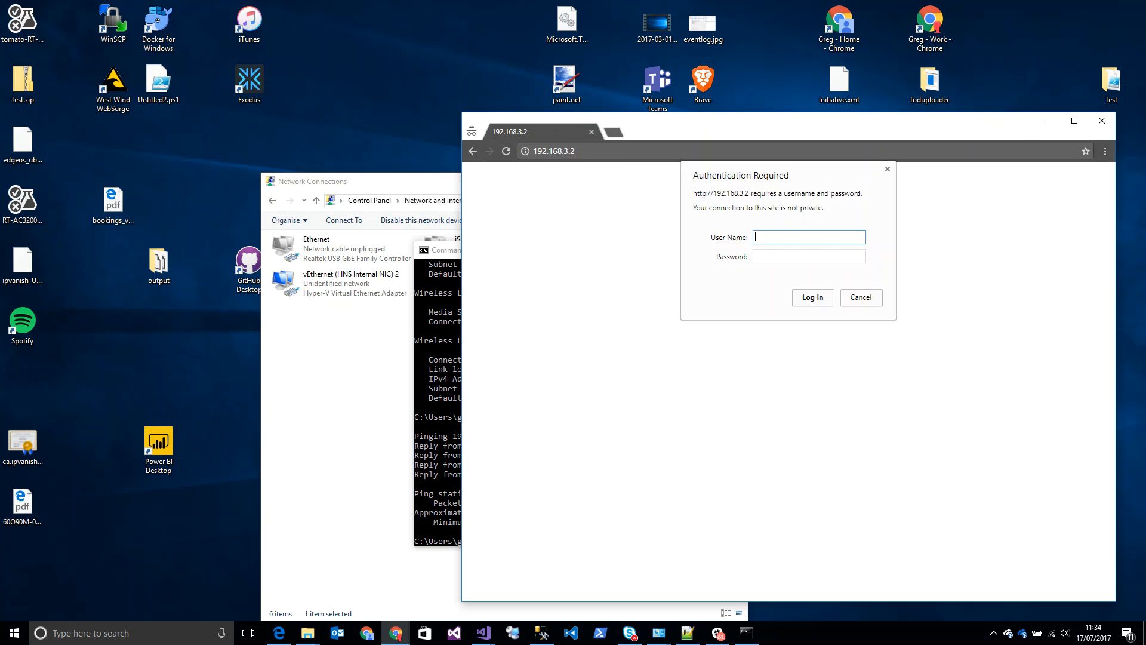
Step: Cancel the NETGEAR login prompt and head to 192.168.4.1 instead
left_click(861, 297)
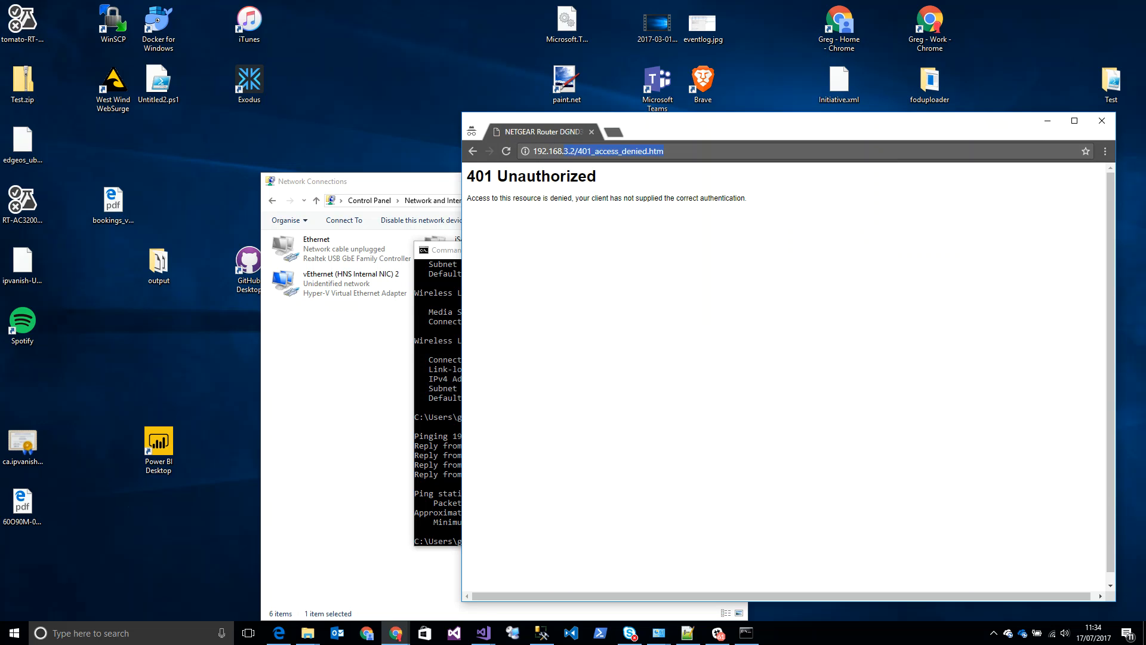
type("192.168.4.1")
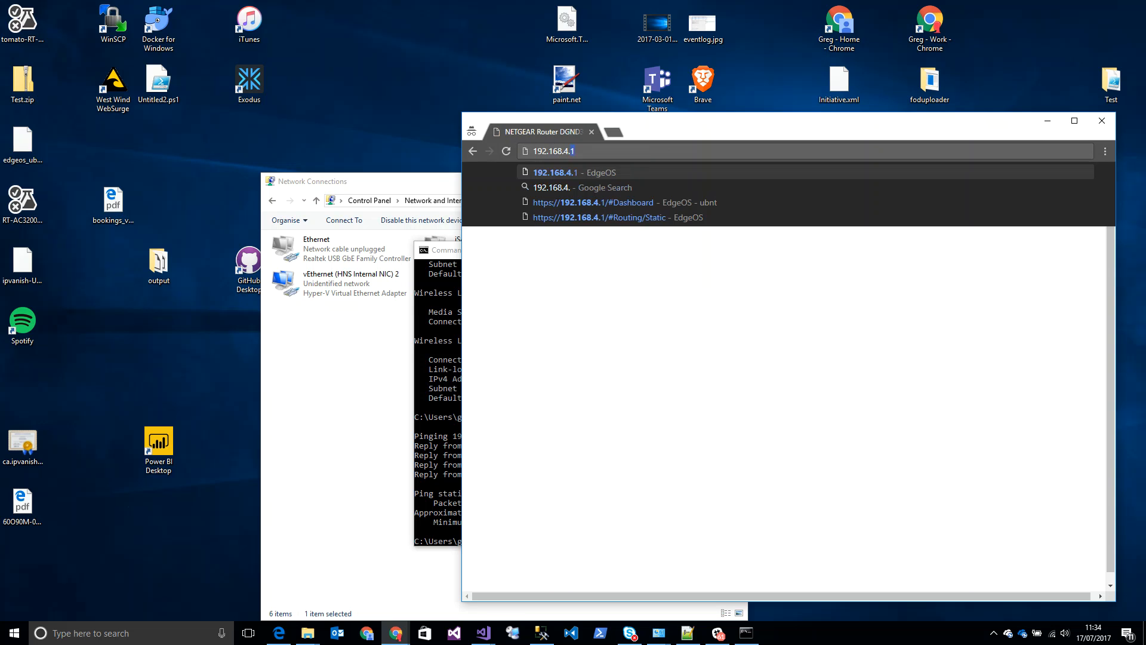